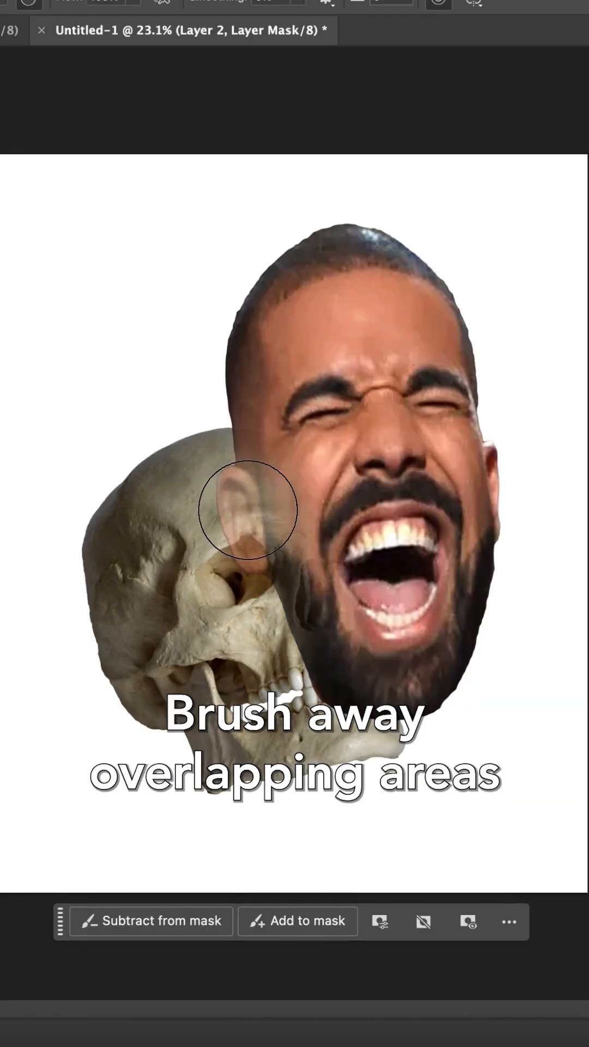
Mask out the face over the skull on Layer 2, then distort the skull with Filter > Liquify.
left_click_drag(247, 511, 388, 633)
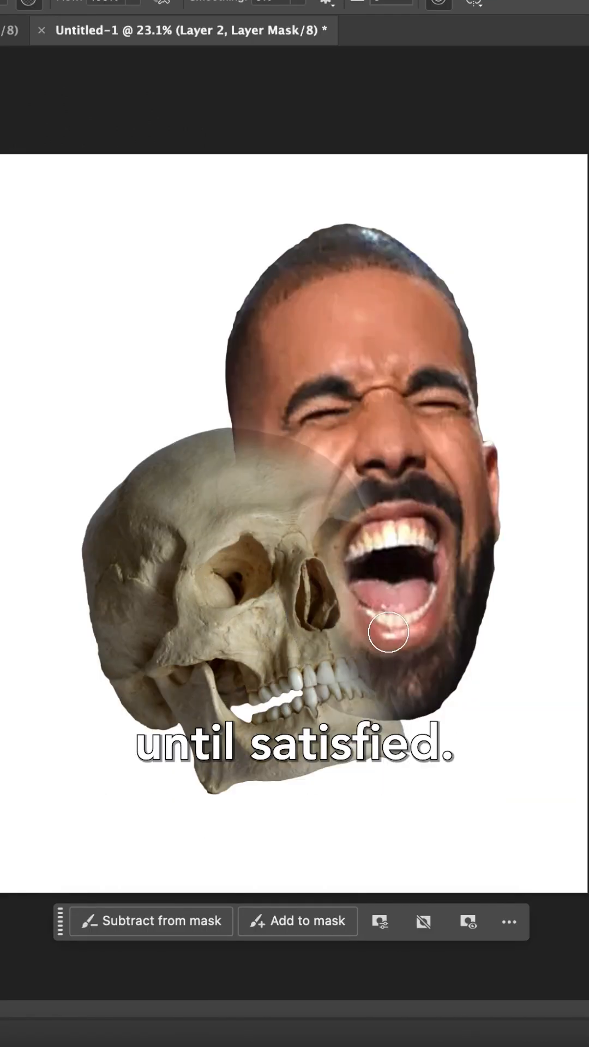
left_click(38, 10)
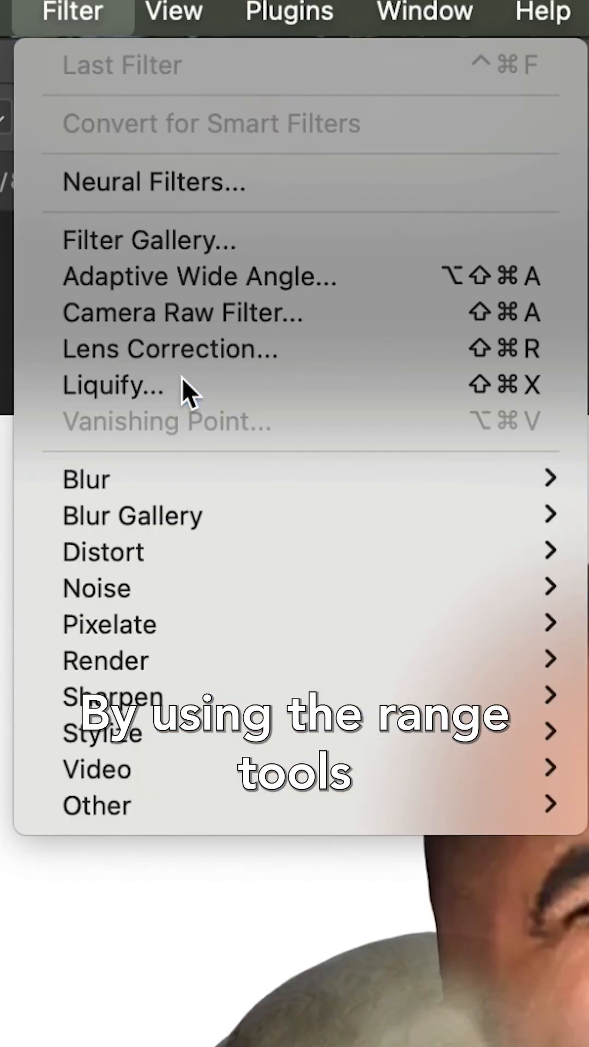
left_click(113, 386)
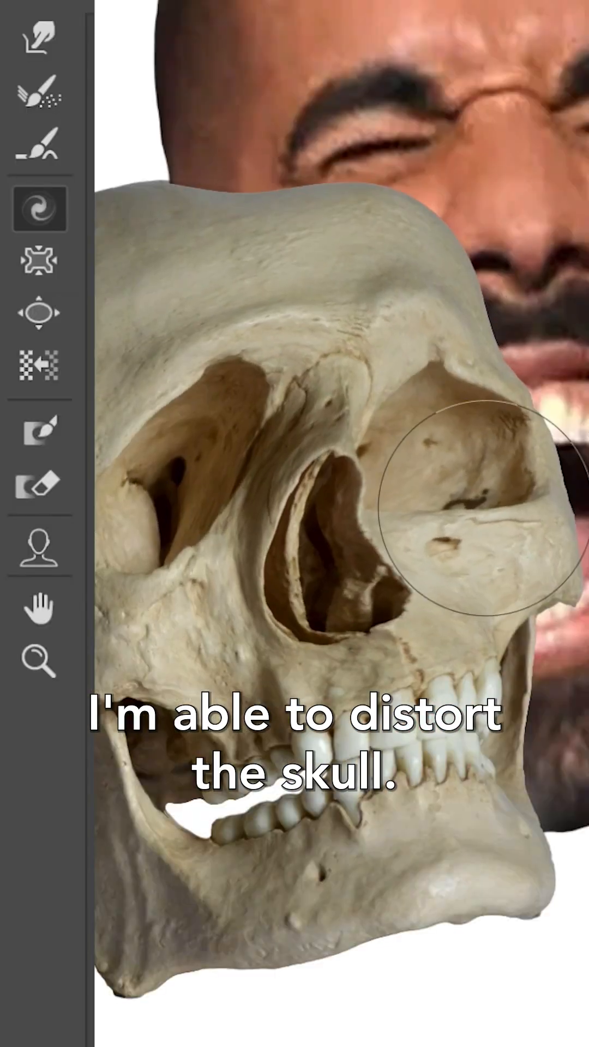
left_click(37, 11)
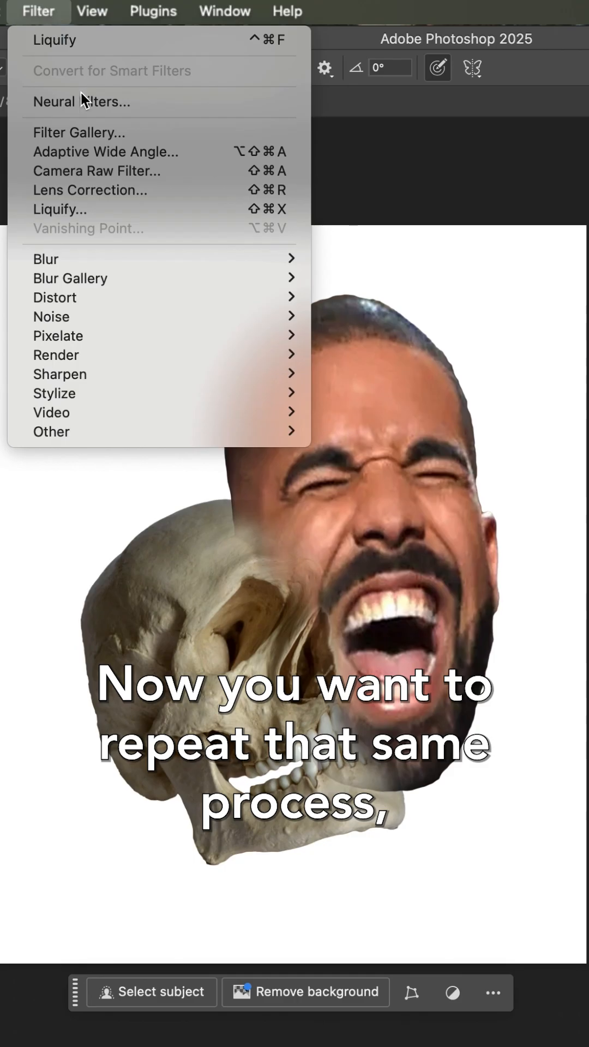
Run Liquify on the face layer to distort it like the skull.
left_click(58, 209)
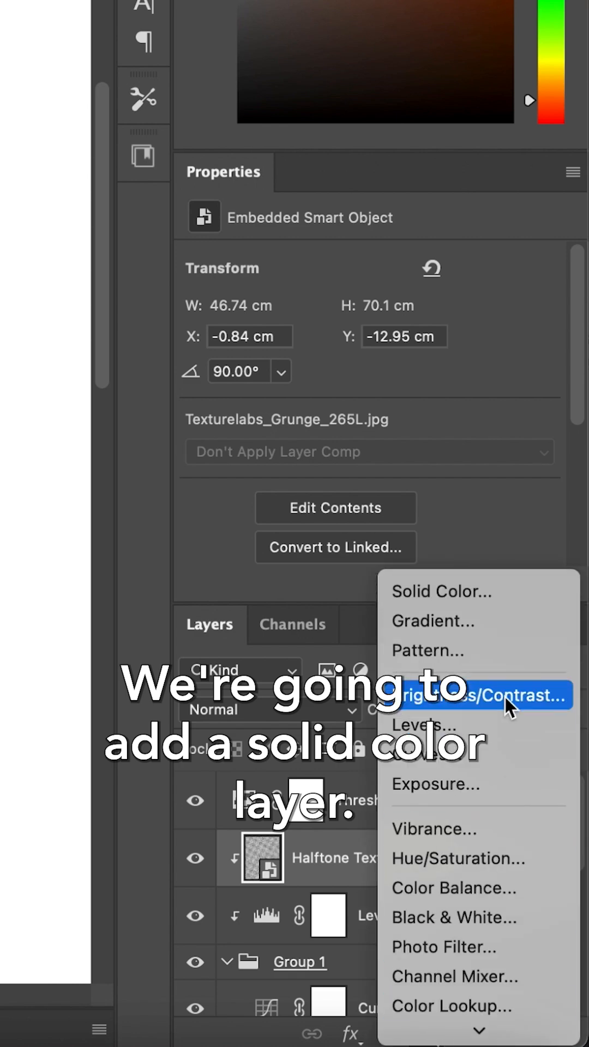
Add Color Fill 1 as a solid colour layer and blend it in Vivid Light mode.
left_click(440, 591)
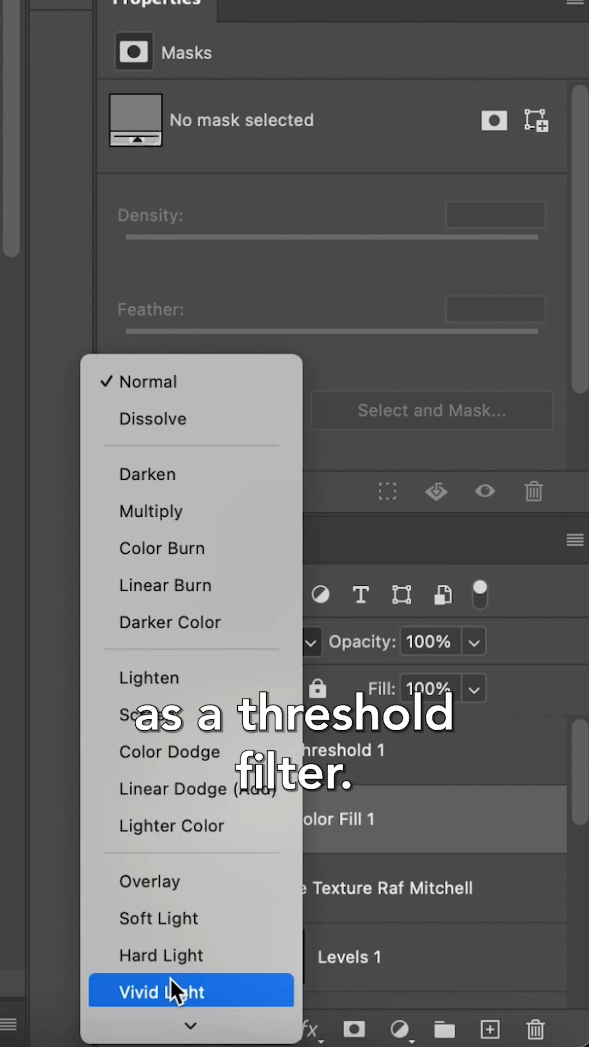
left_click(190, 991)
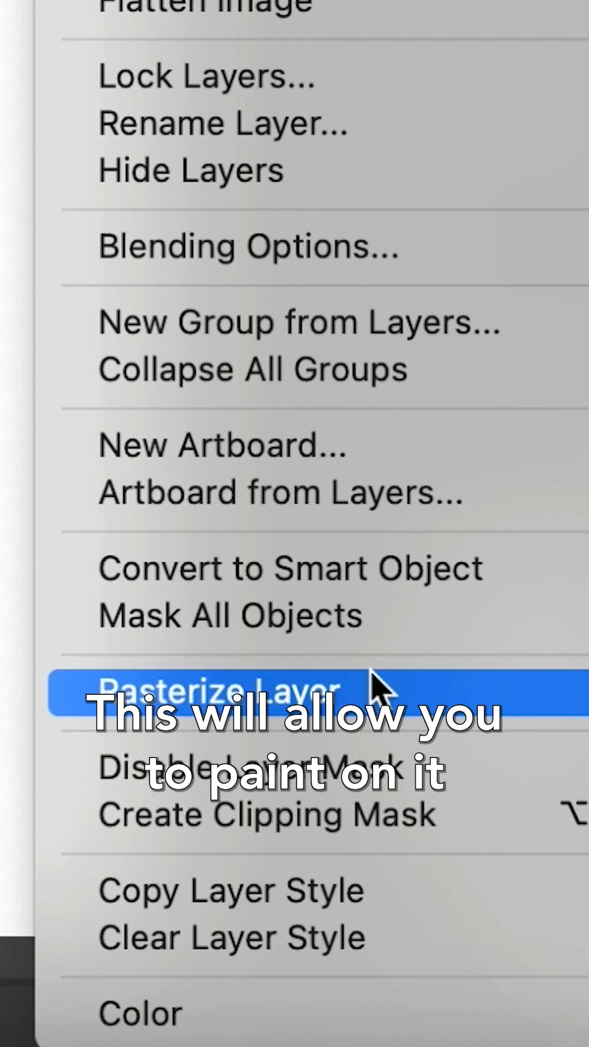
Rasterize the layer so lighter and darker tones can be brushed onto the head.
left_click(221, 691)
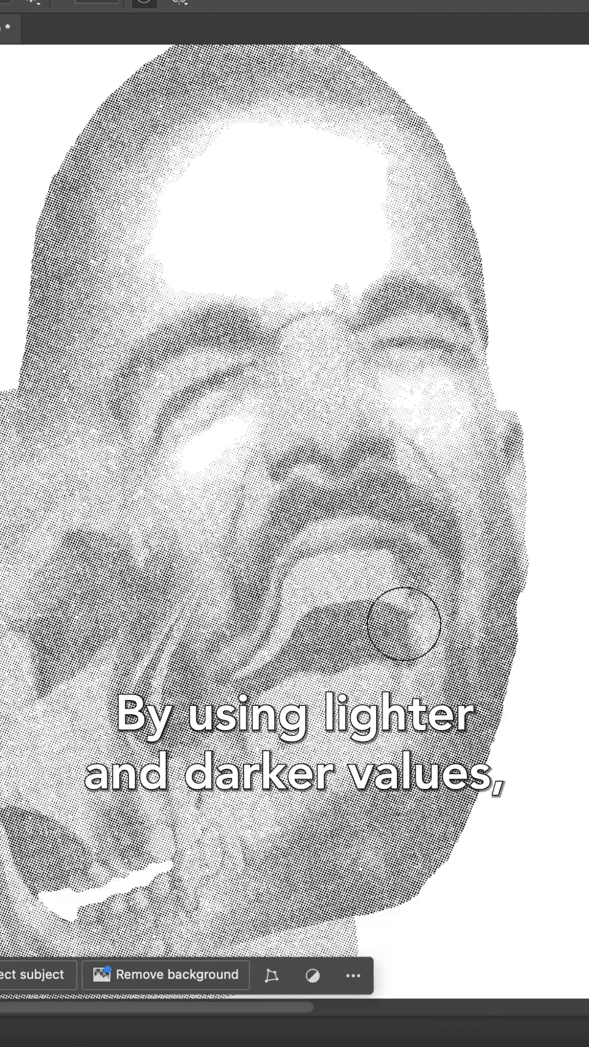